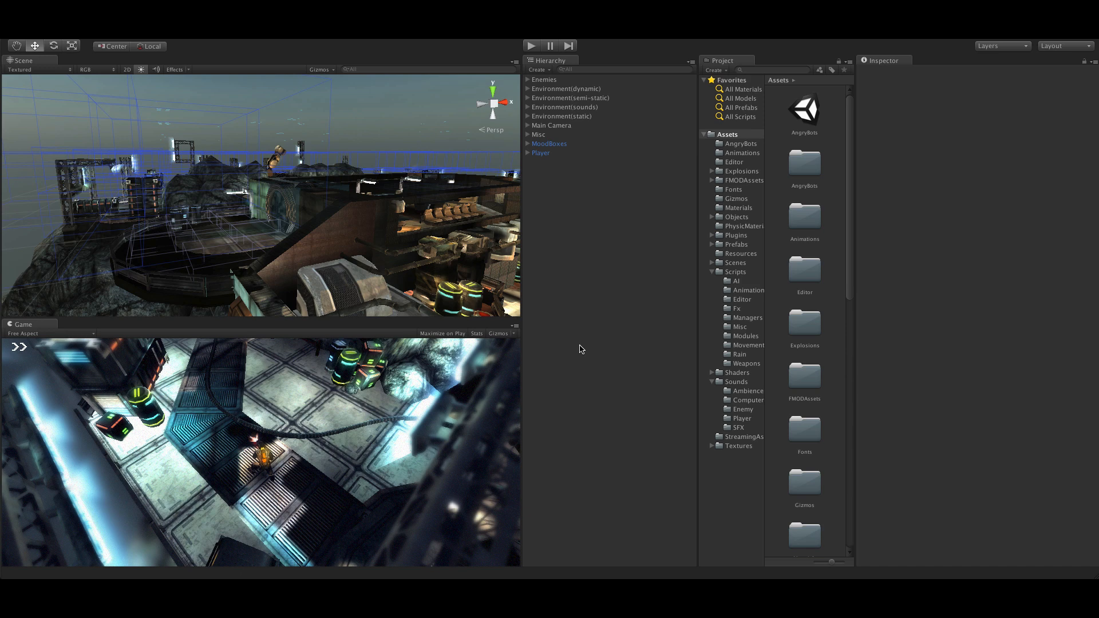
Step: Switch from Unity to the Logic Pro X music session with High, Low and Stingers tracks
click(531, 46)
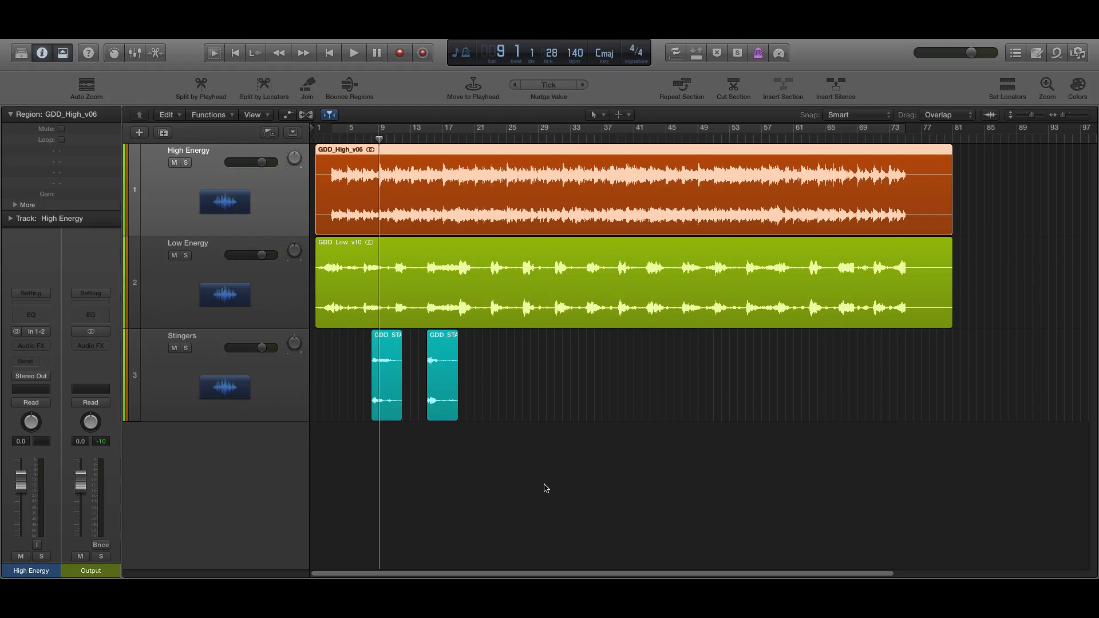
click(476, 139)
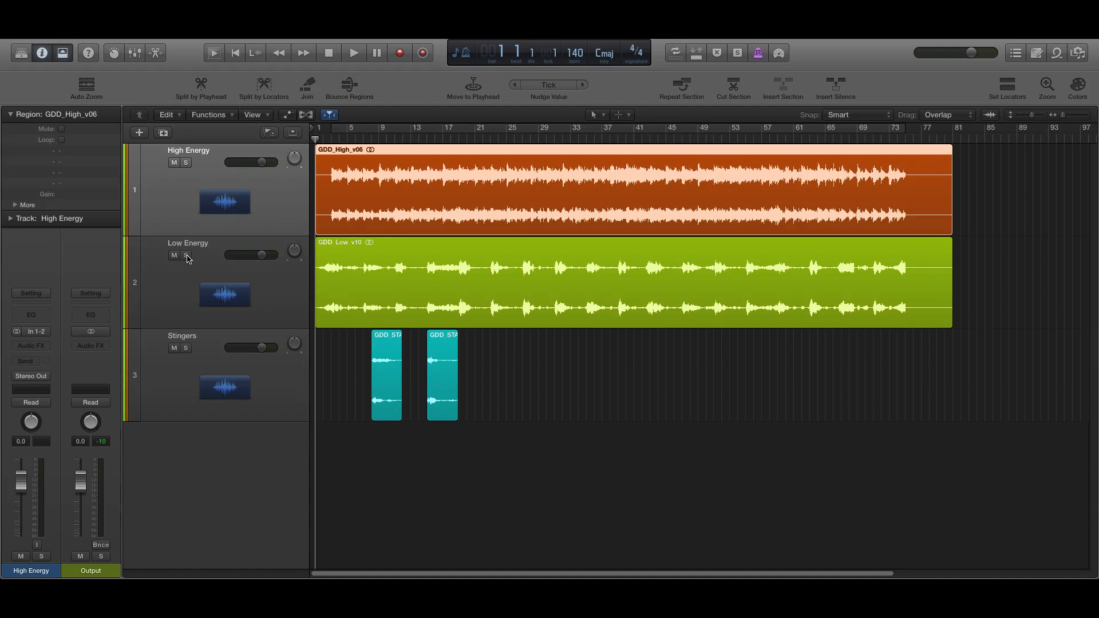
click(186, 256)
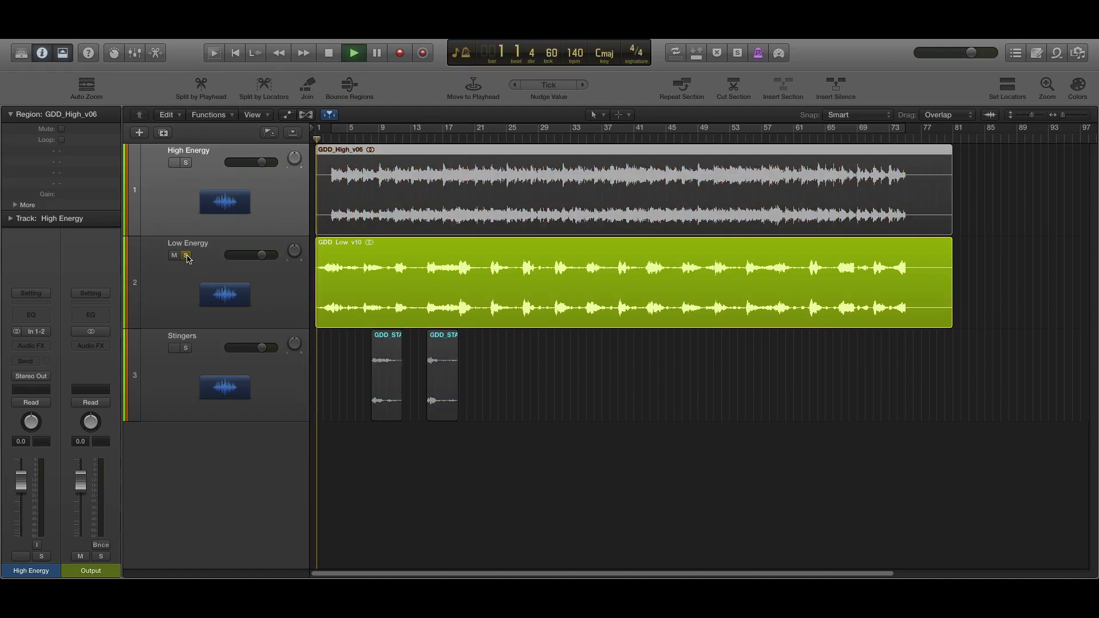
click(354, 53)
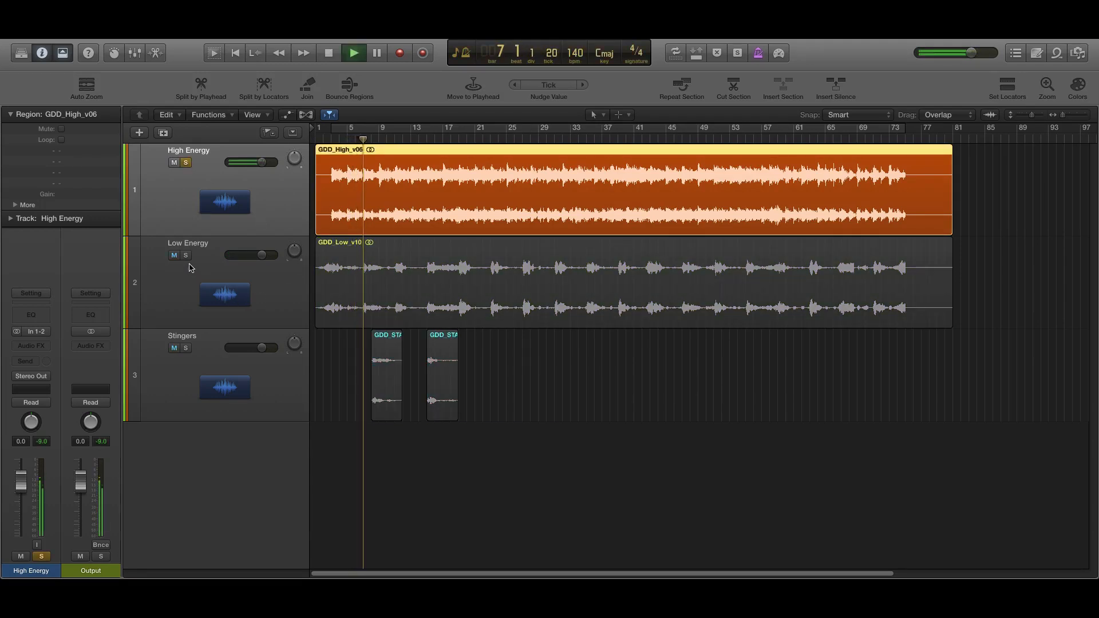
click(186, 255)
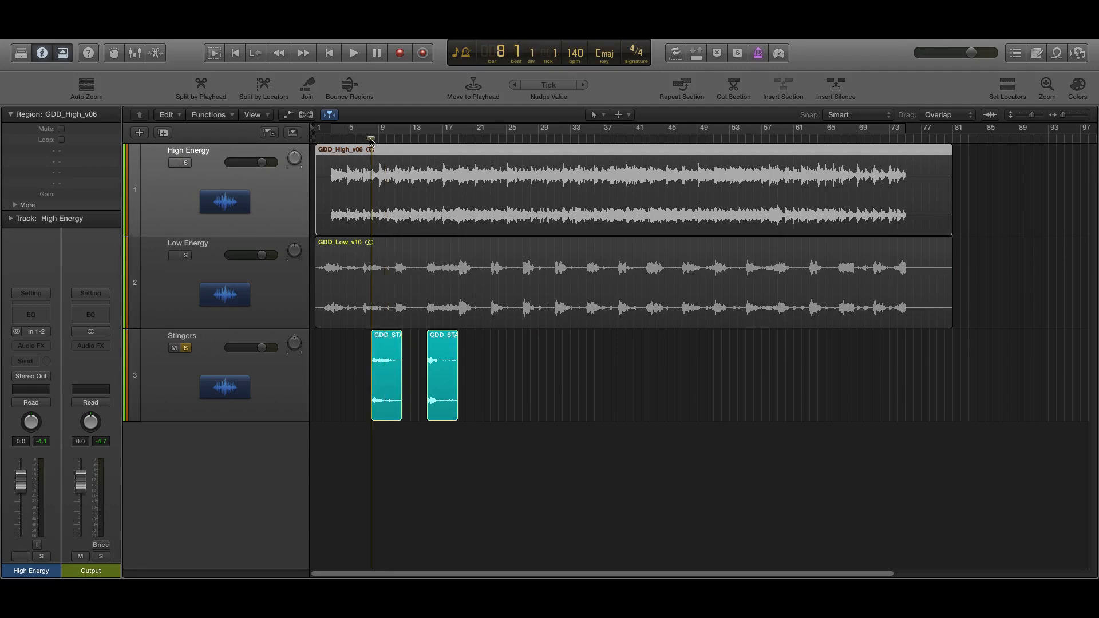
click(352, 52)
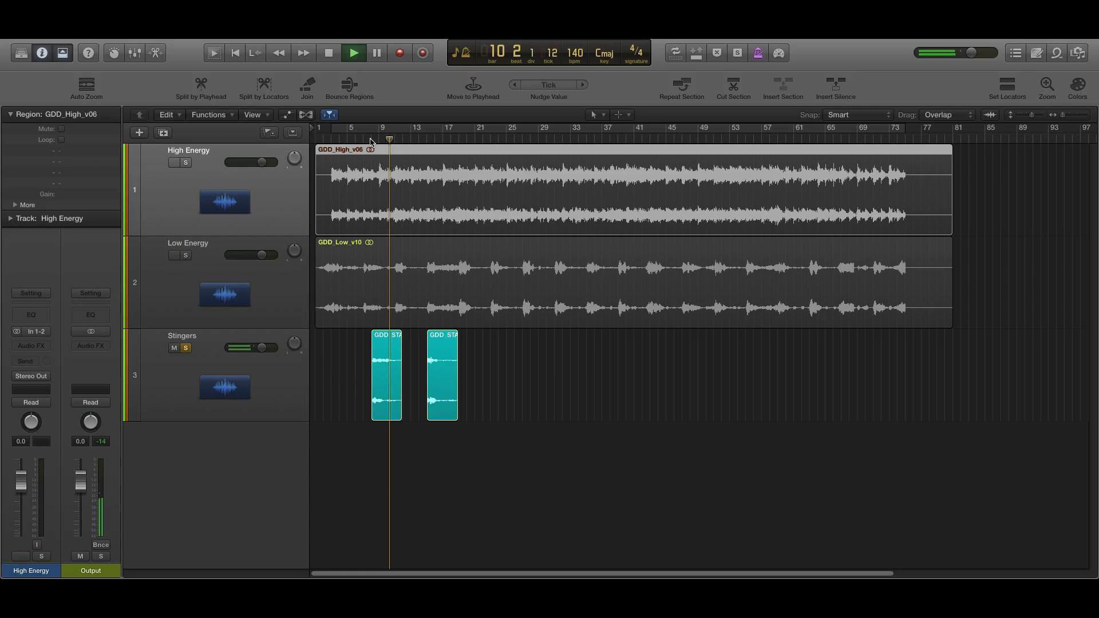
click(353, 53)
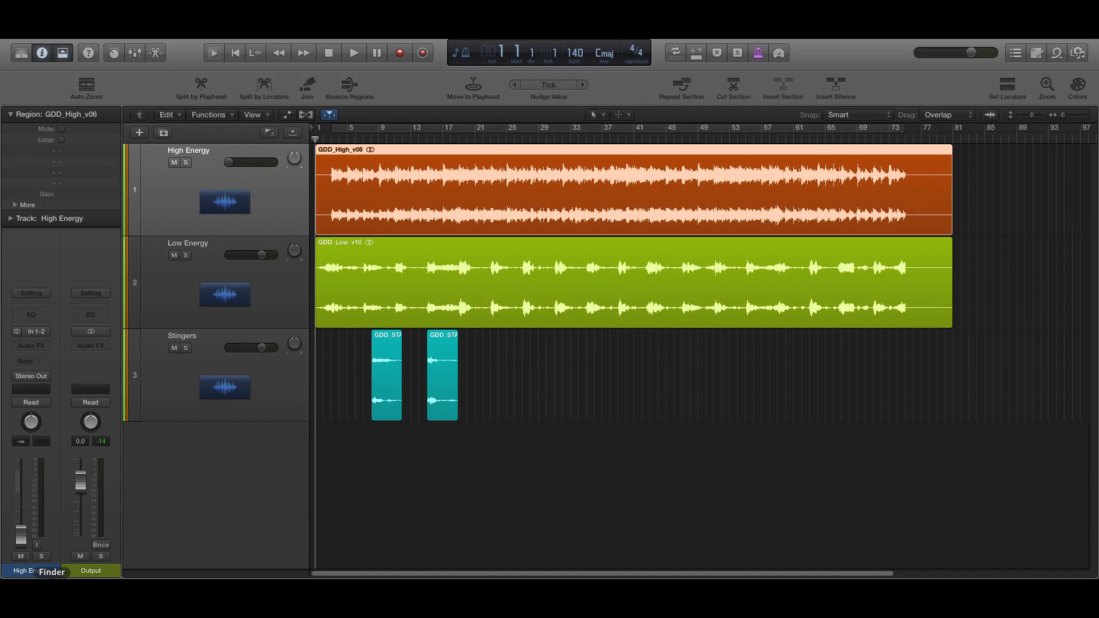
click(353, 53)
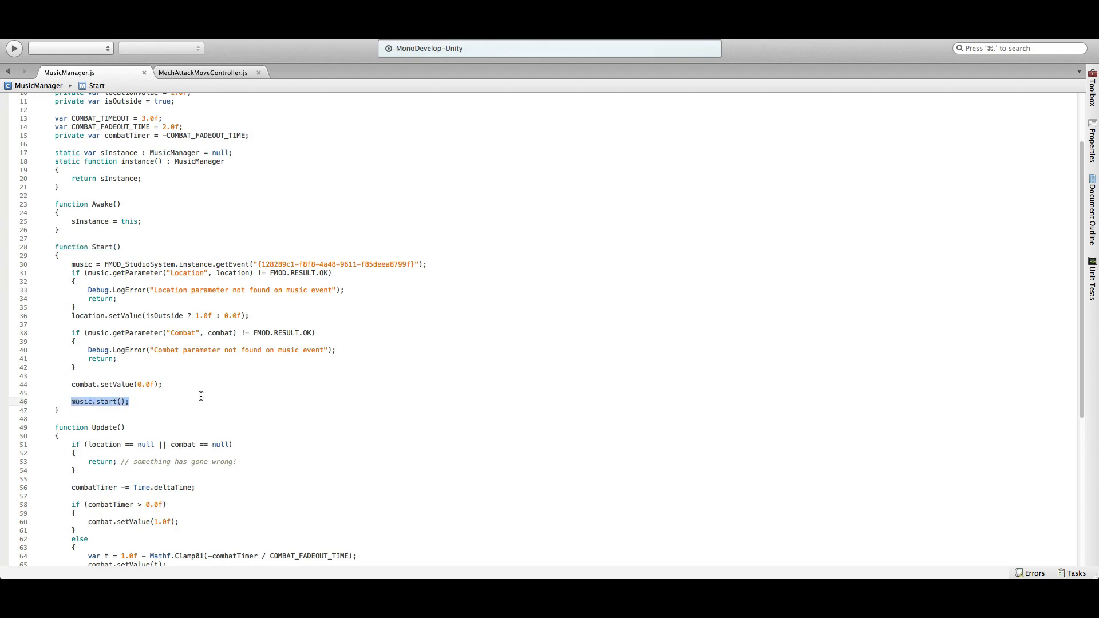
mouse_move(471, 365)
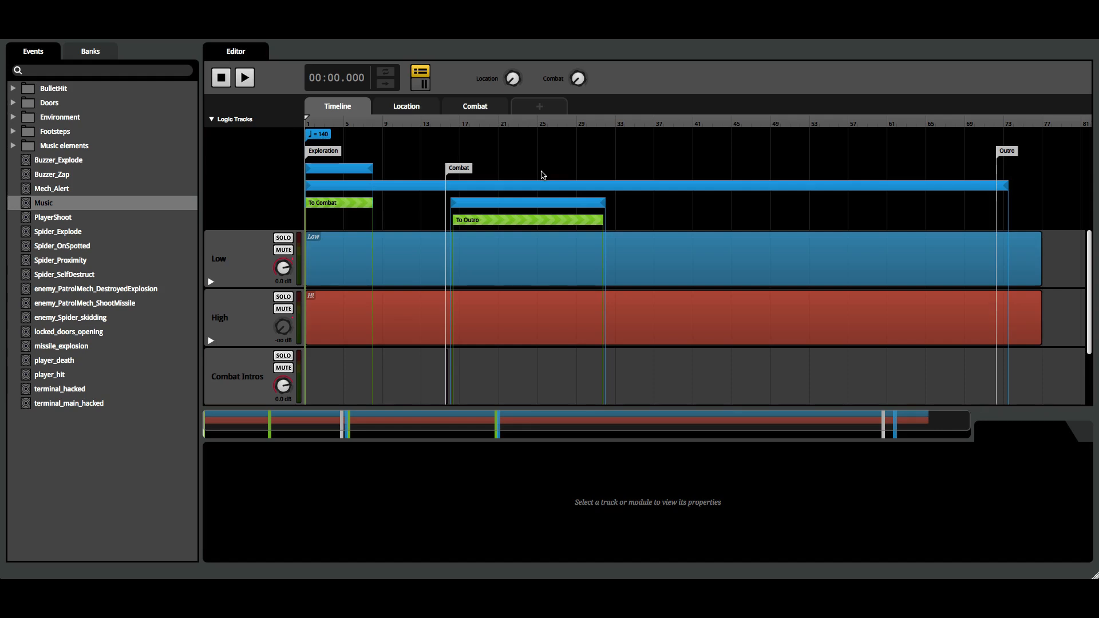
Step: Switch from FMOD Studio's Music event toward the MonoDevelop code editor
key(Cmd+Tab)
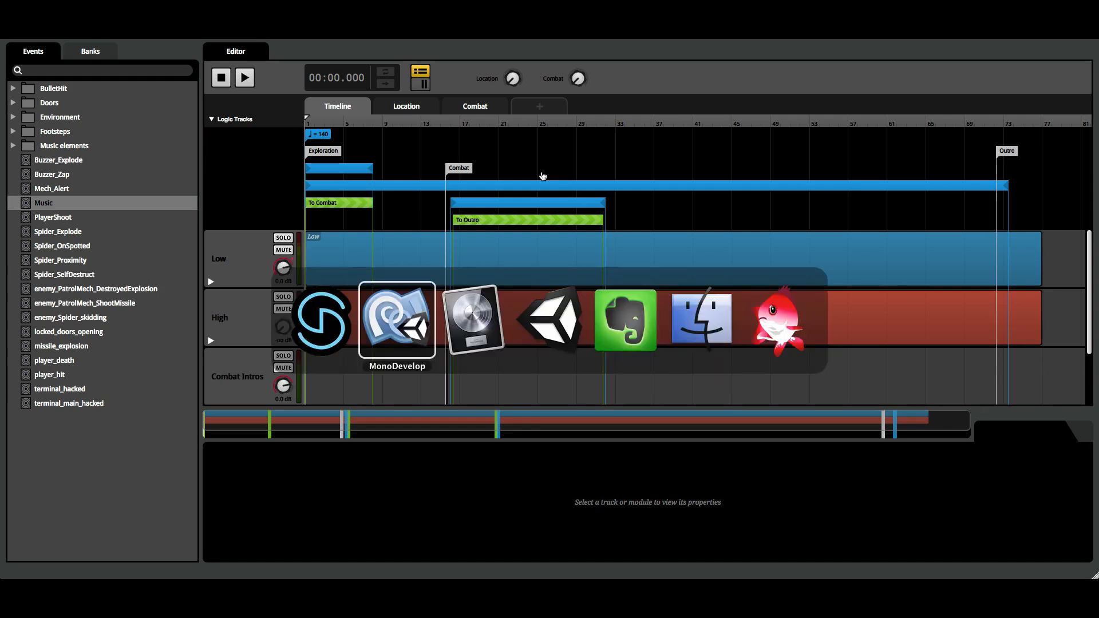
Step: Review MusicManager's Update function setting Combat from the combat timer, then head back to FMOD Studio
click(396, 321)
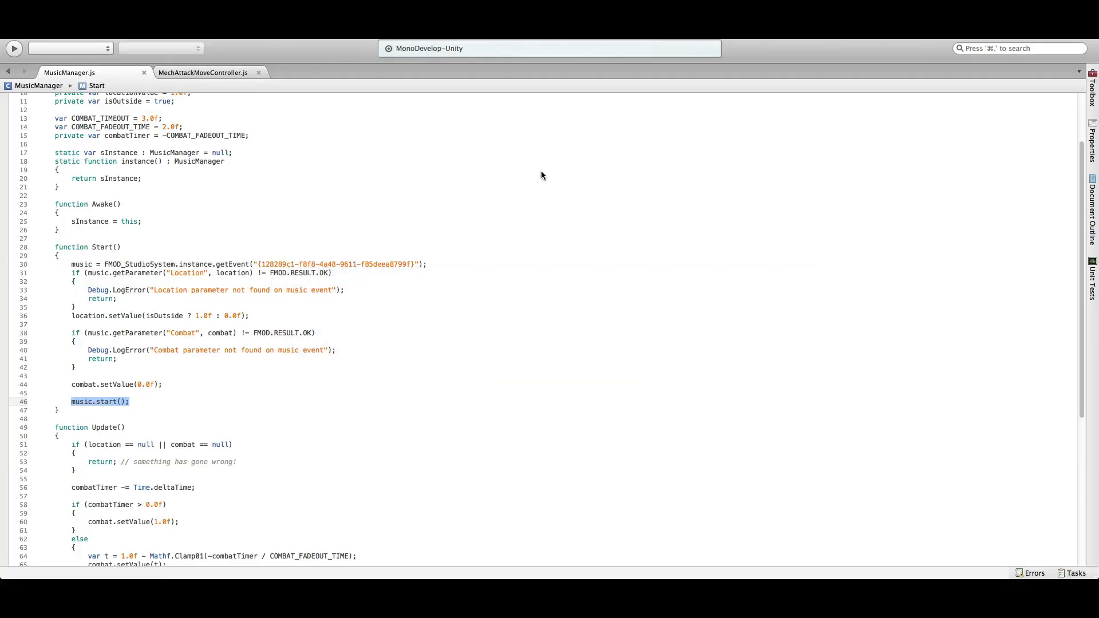
scroll(down, 3)
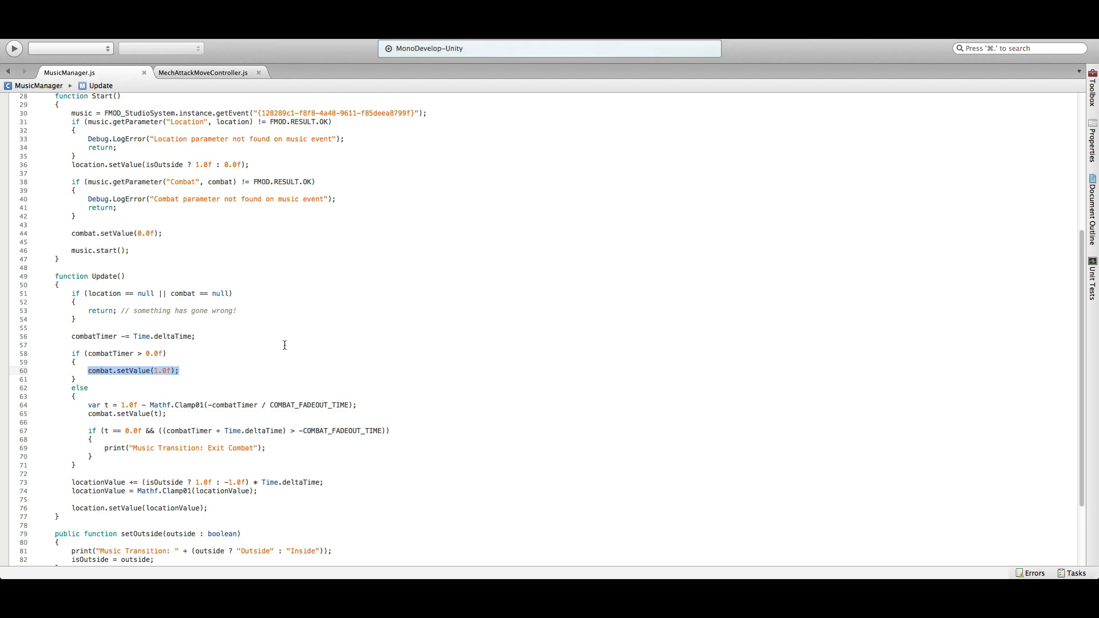
mouse_move(176, 432)
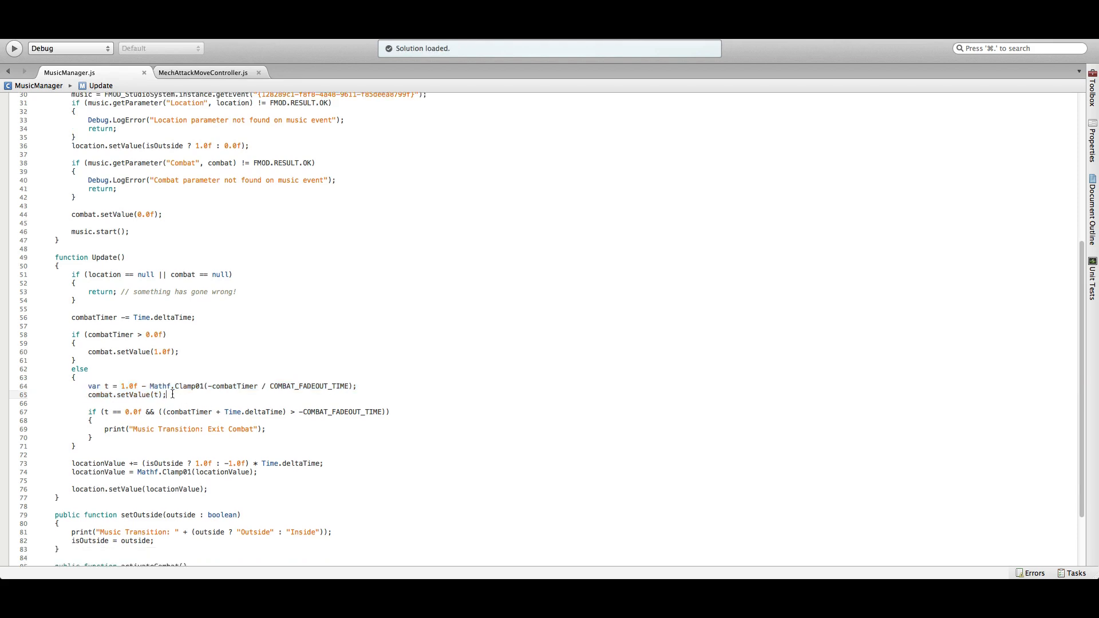
key(Cmd+Tab)
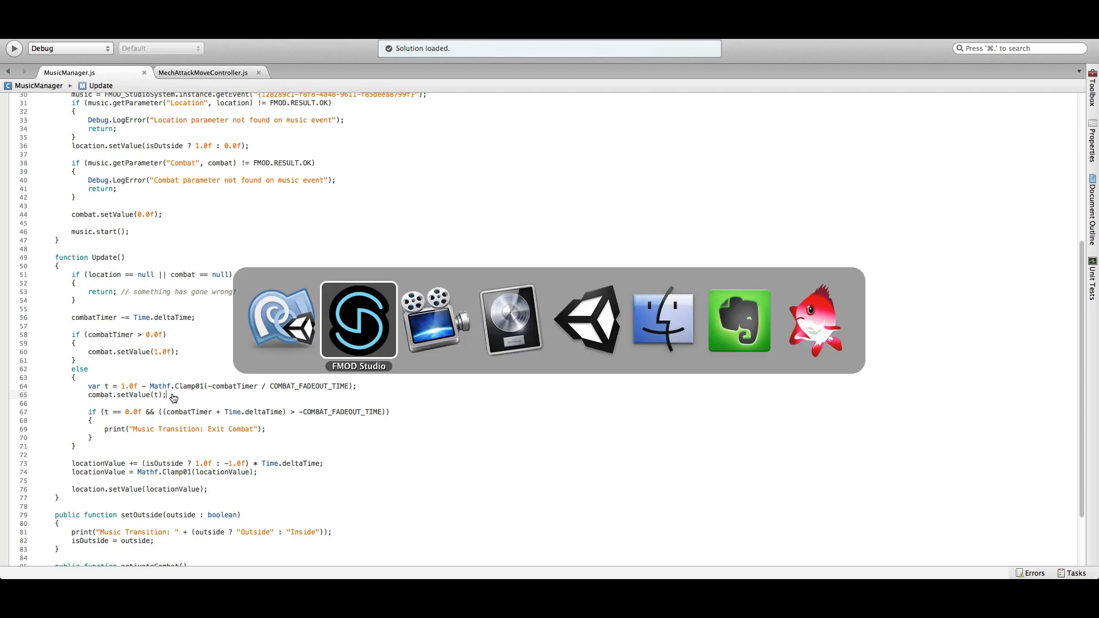
Step: Inspect the Low and High tracks' properties in the Music event
click(359, 320)
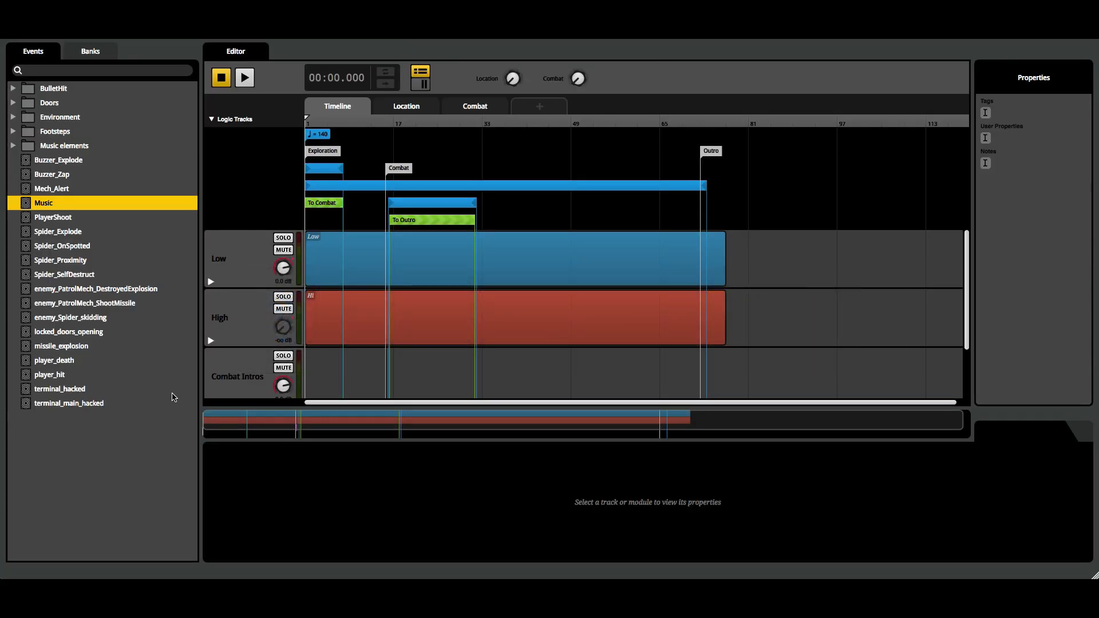
mouse_move(245, 260)
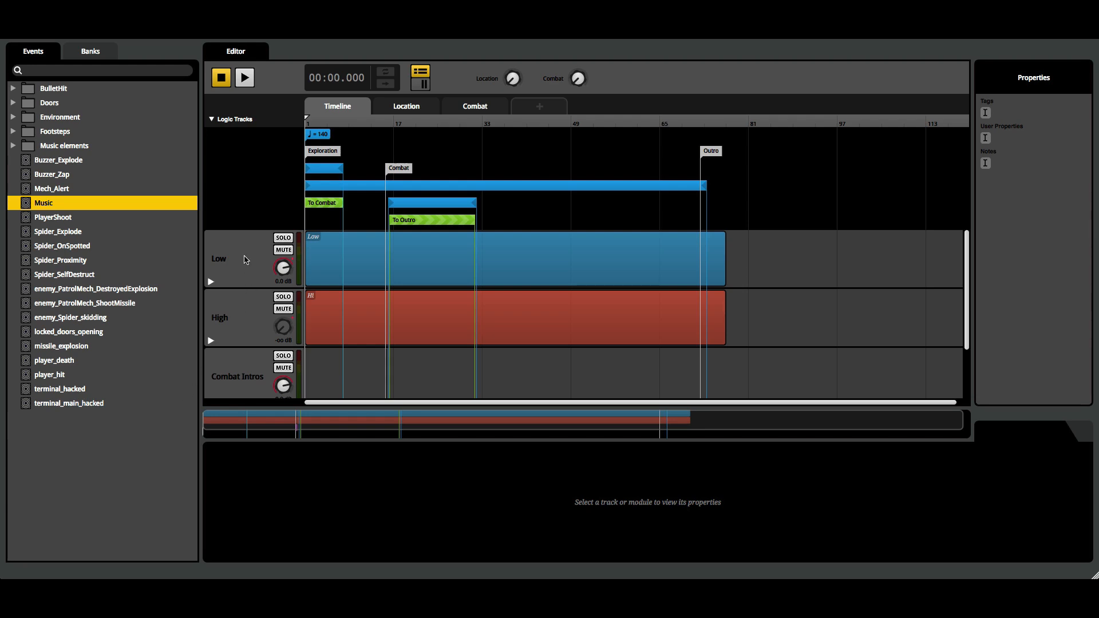
click(227, 261)
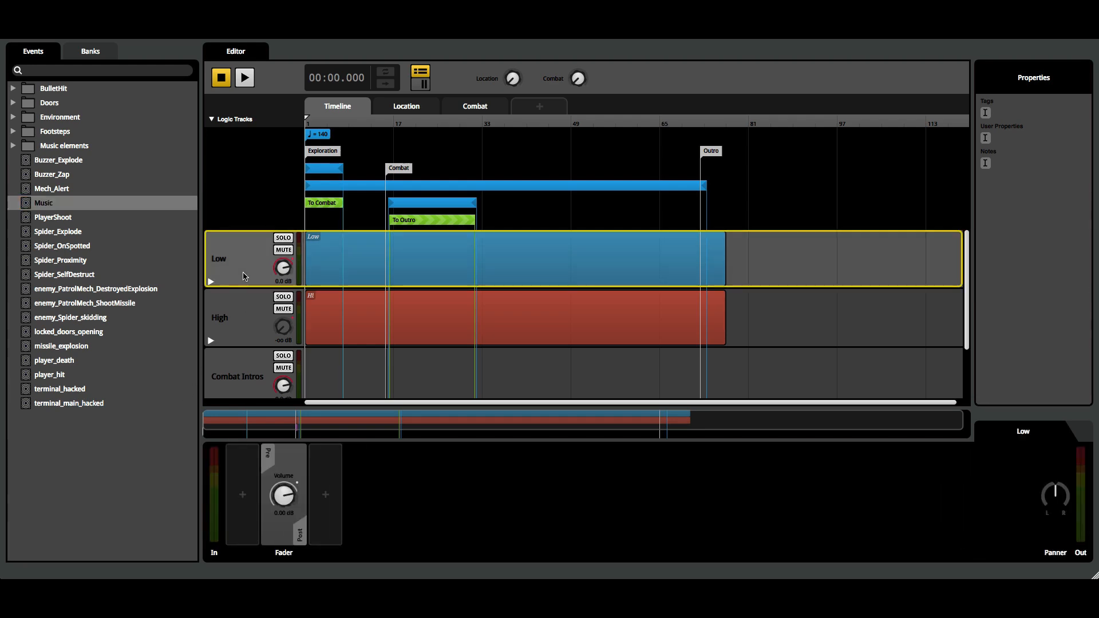
click(245, 376)
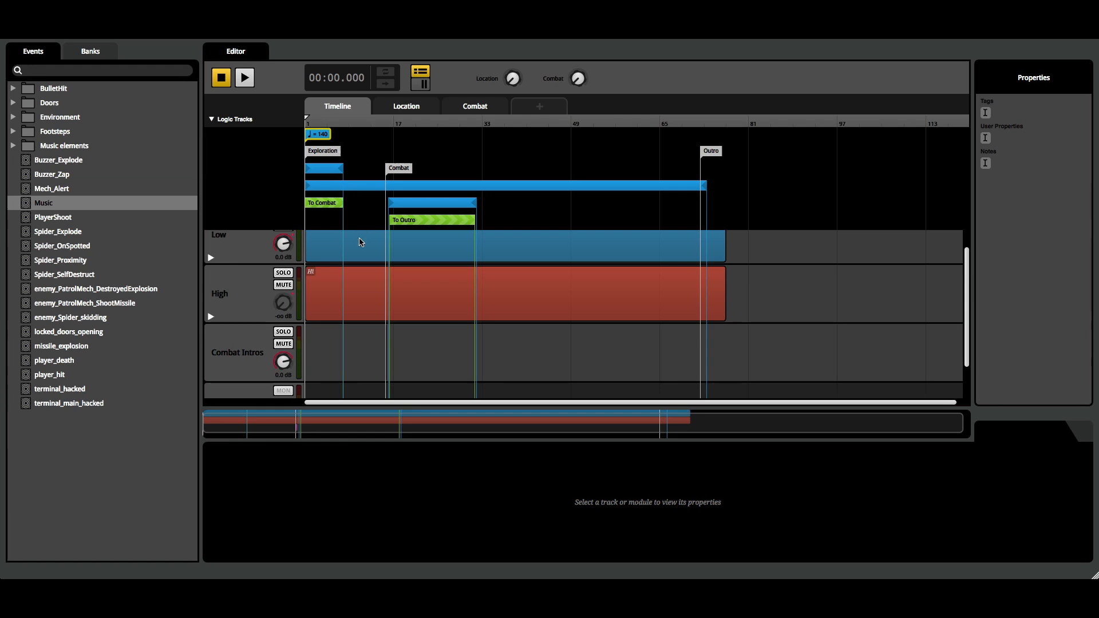
click(362, 243)
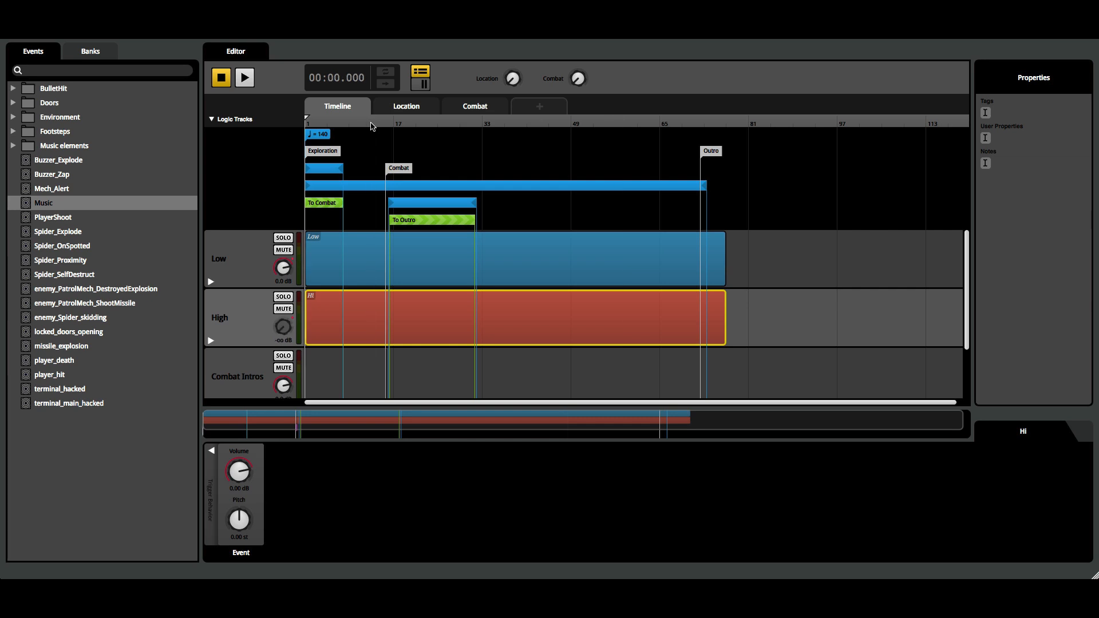
Step: Reveal the Low layer's nested event with its GDD_Low_v10 audio and loop region
click(364, 257)
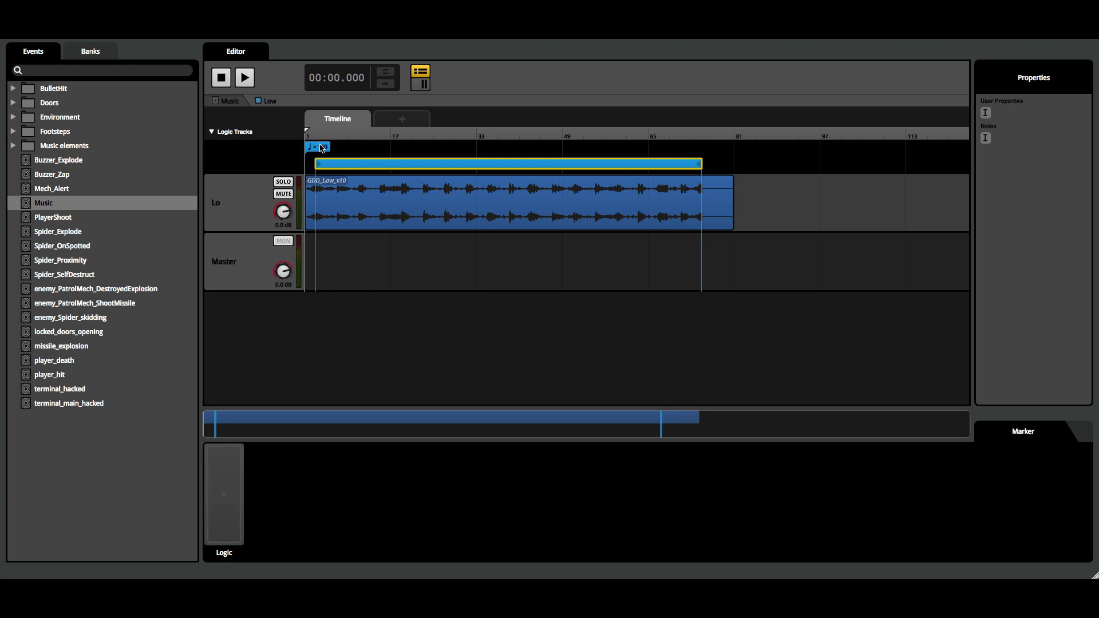
click(245, 78)
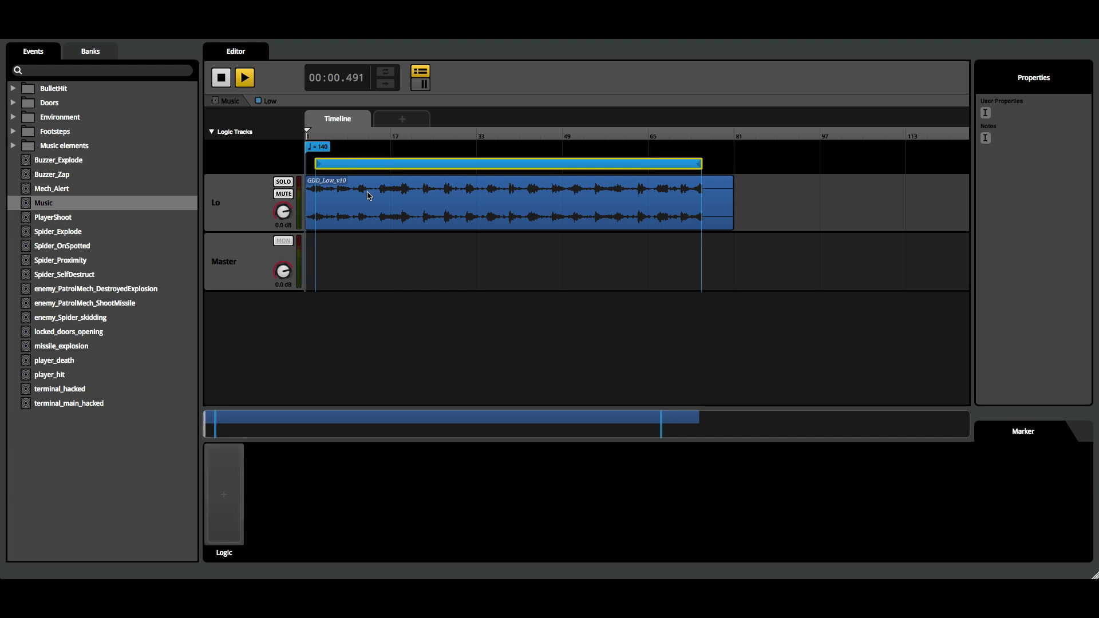
click(245, 77)
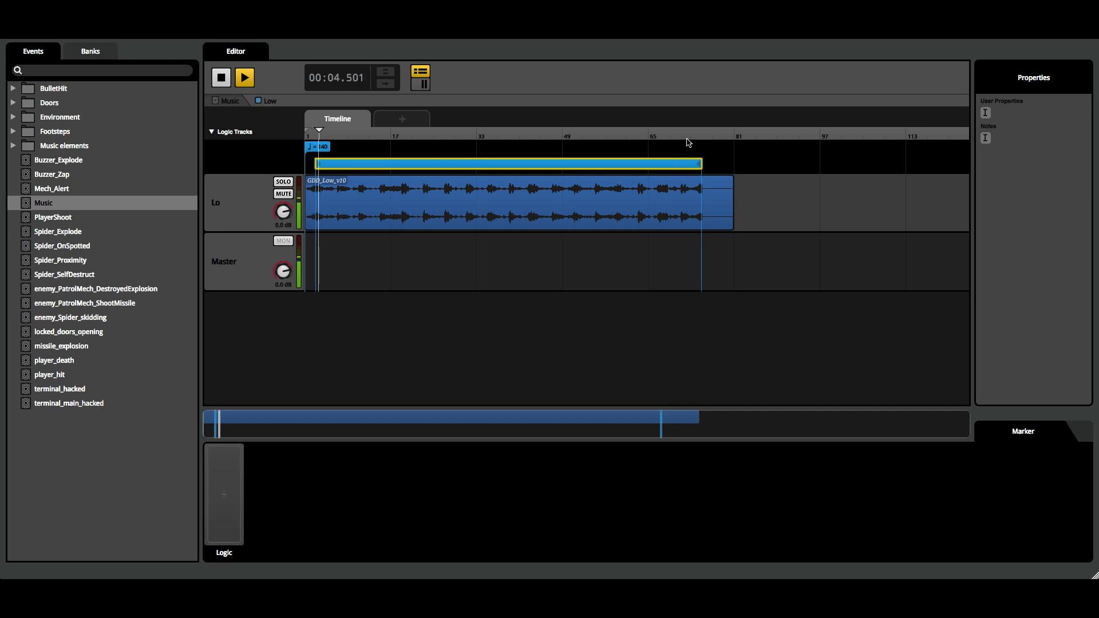
click(246, 78)
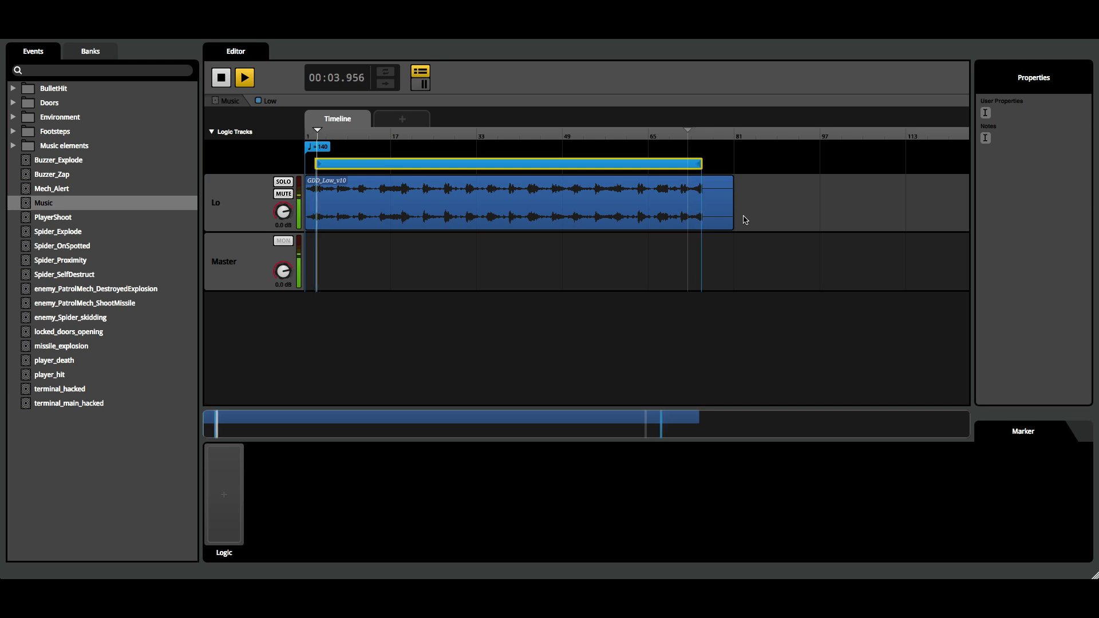
click(245, 78)
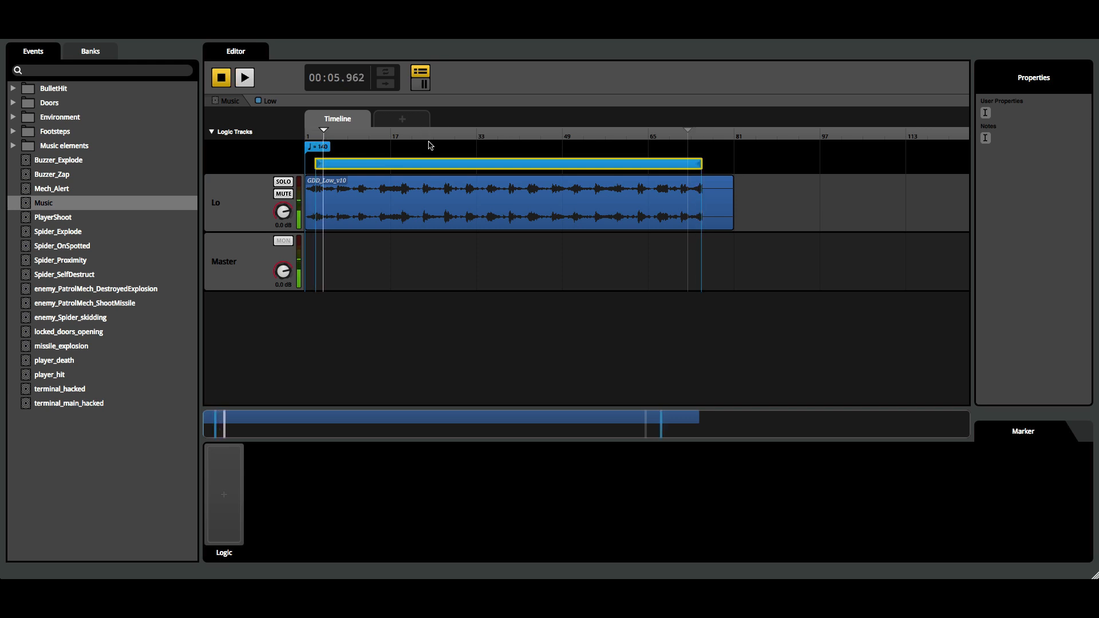
click(219, 78)
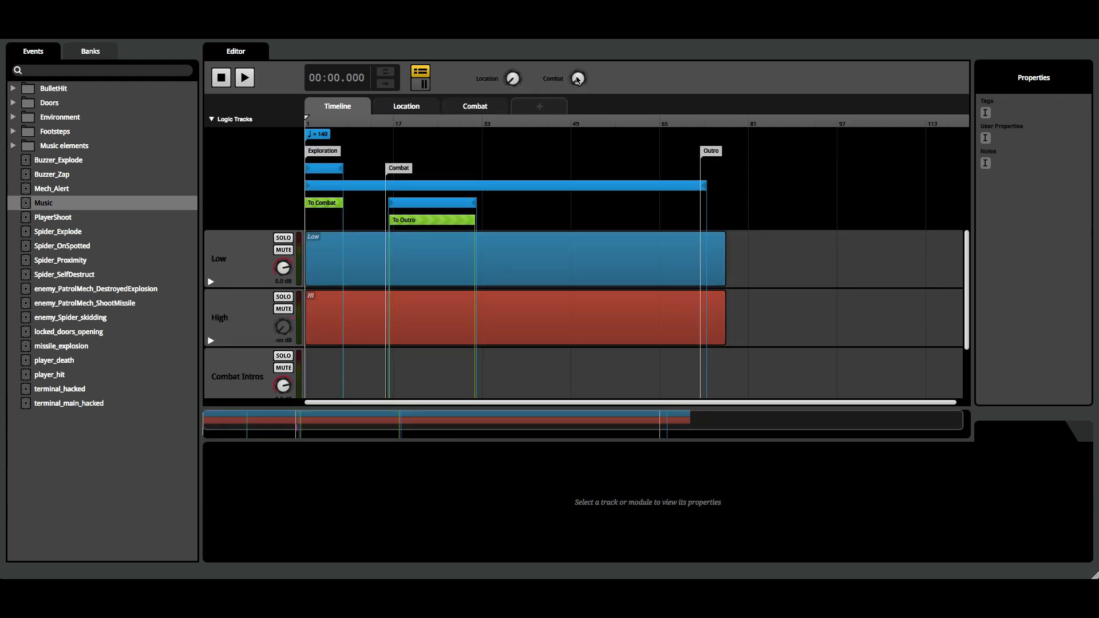
Step: Audition the Music event with Low and High volume automation shown and select the To Combat transition region
click(245, 78)
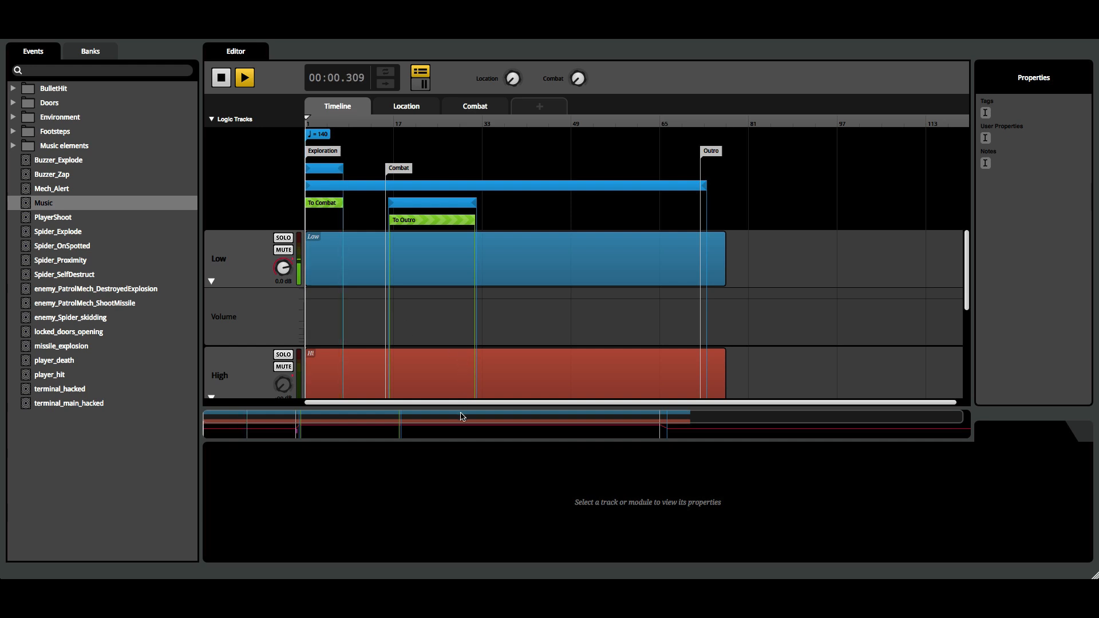
click(245, 78)
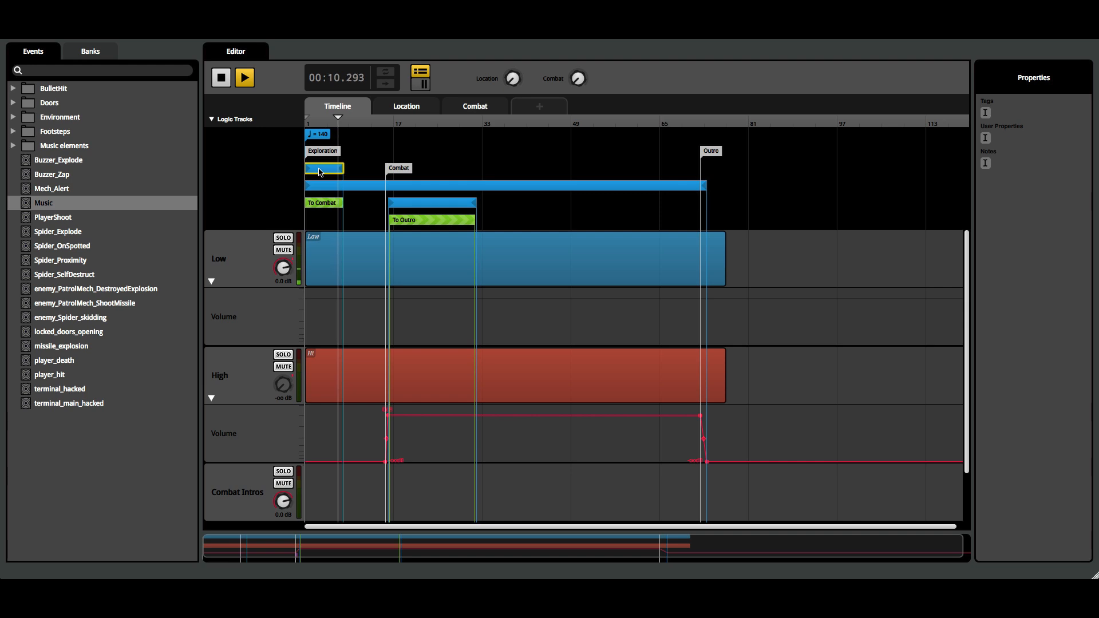
click(220, 78)
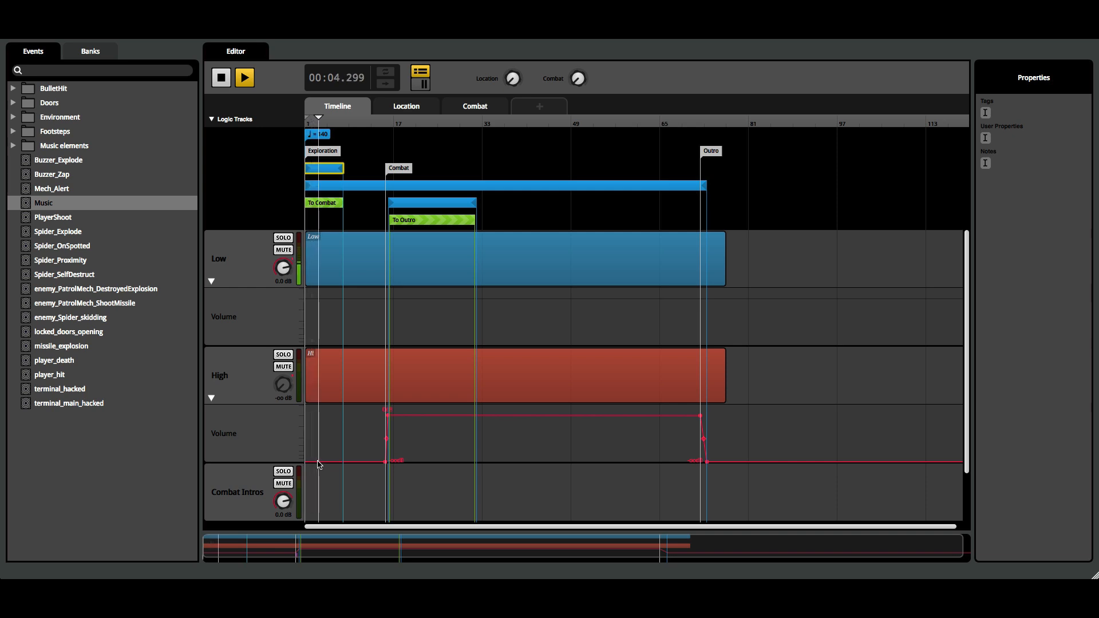
click(337, 258)
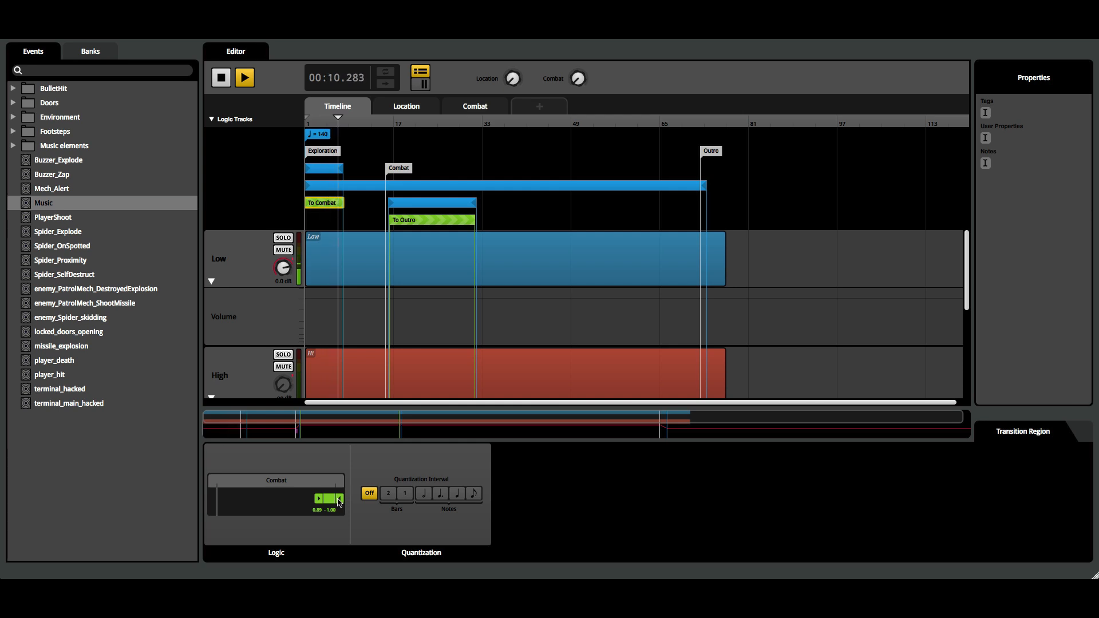
Step: Stop the Music event's playback after checking the transition's Combat condition
click(220, 78)
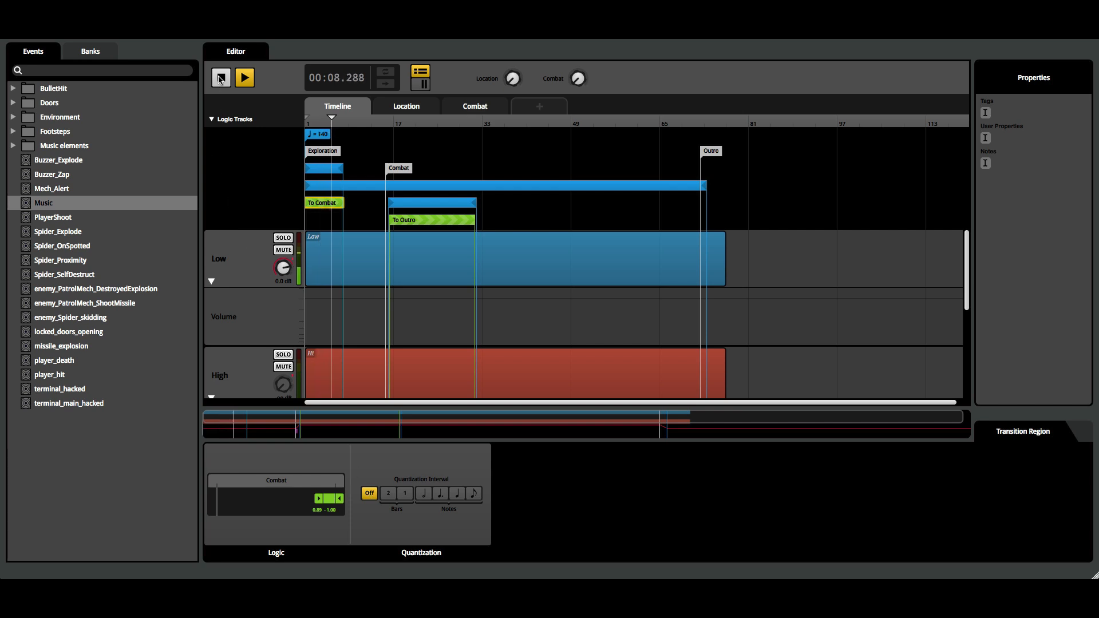
click(245, 78)
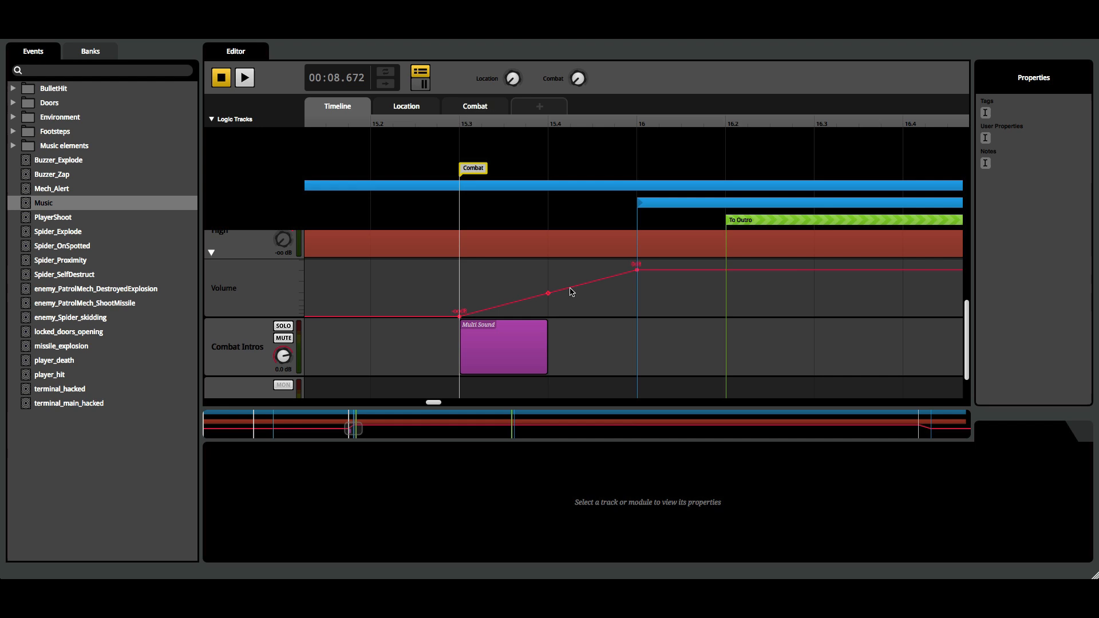
mouse_move(461, 121)
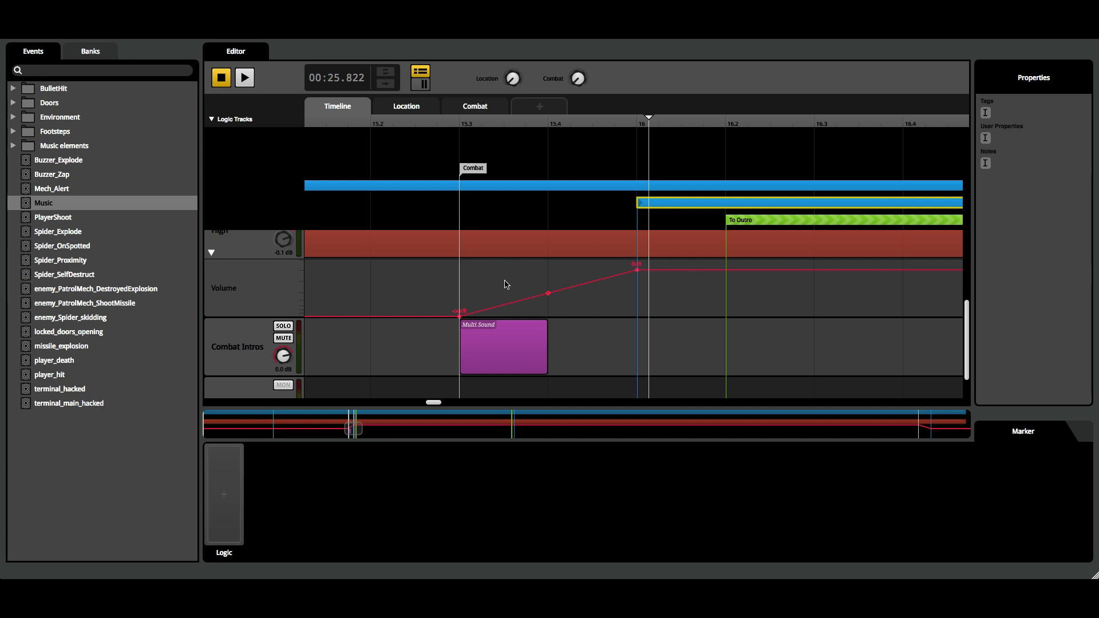
mouse_move(635, 275)
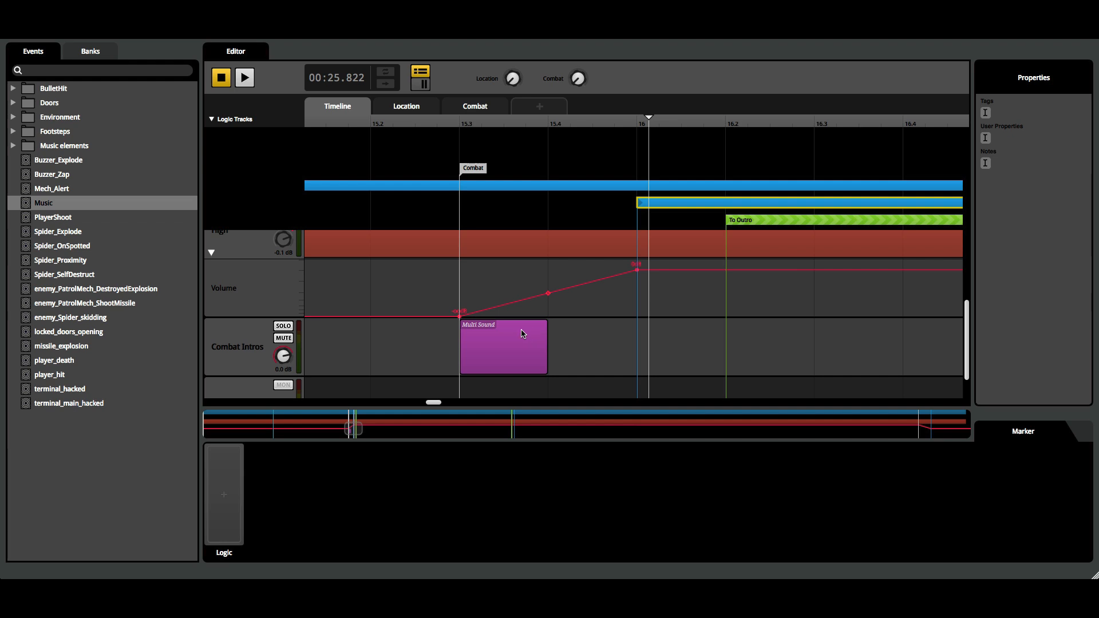
Step: Preview the Combat Intros multi sound's GDD_START2 and GDD_START playlist entries
click(520, 347)
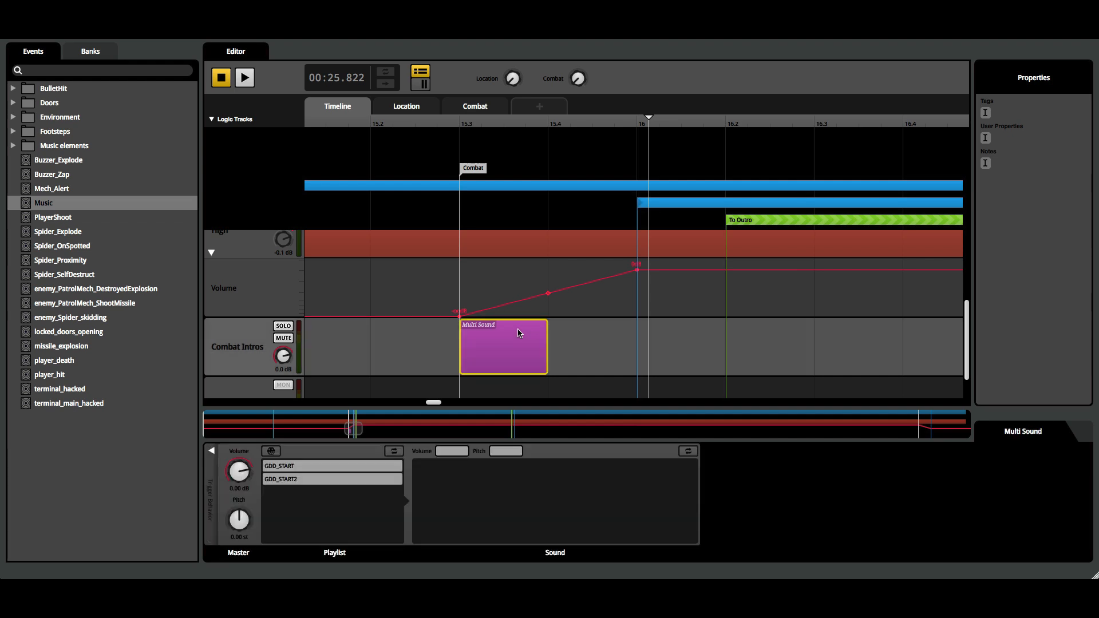
mouse_move(436, 278)
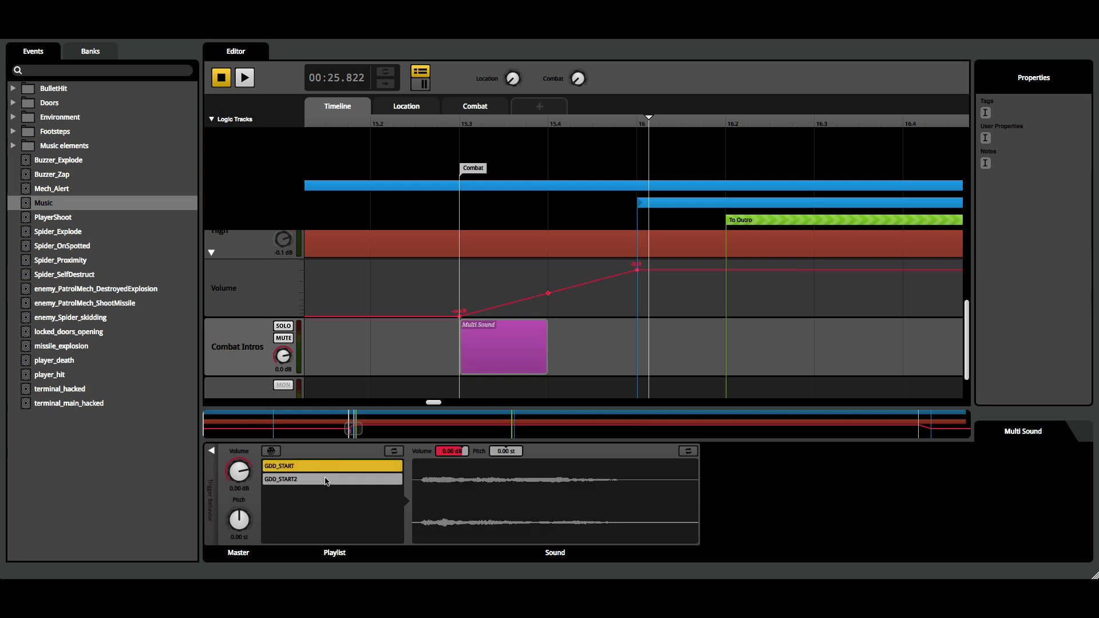
click(326, 479)
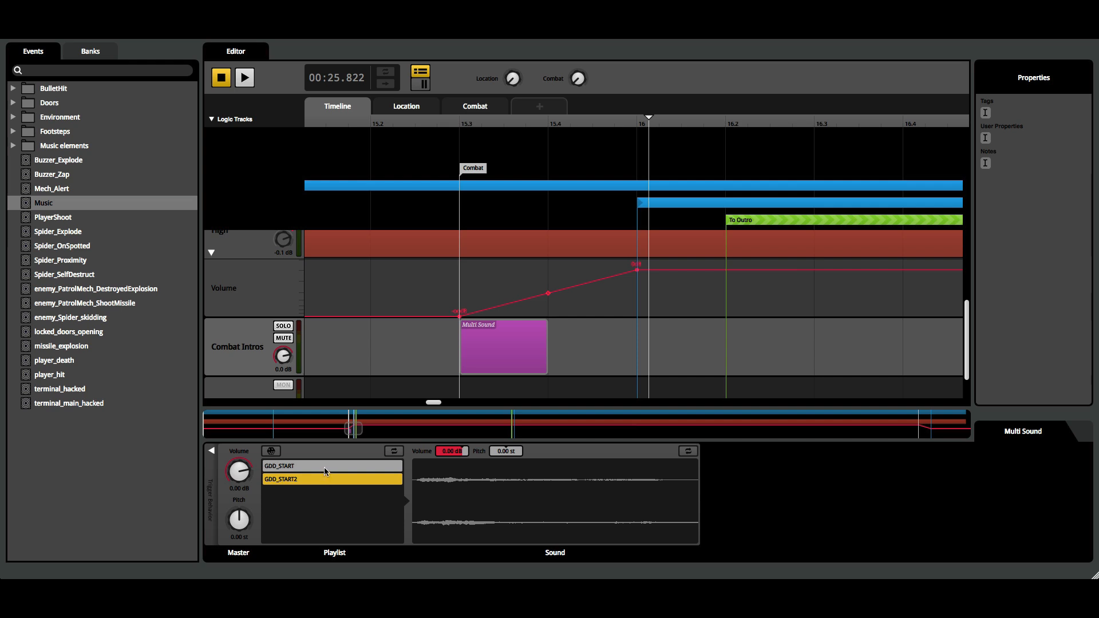
click(325, 466)
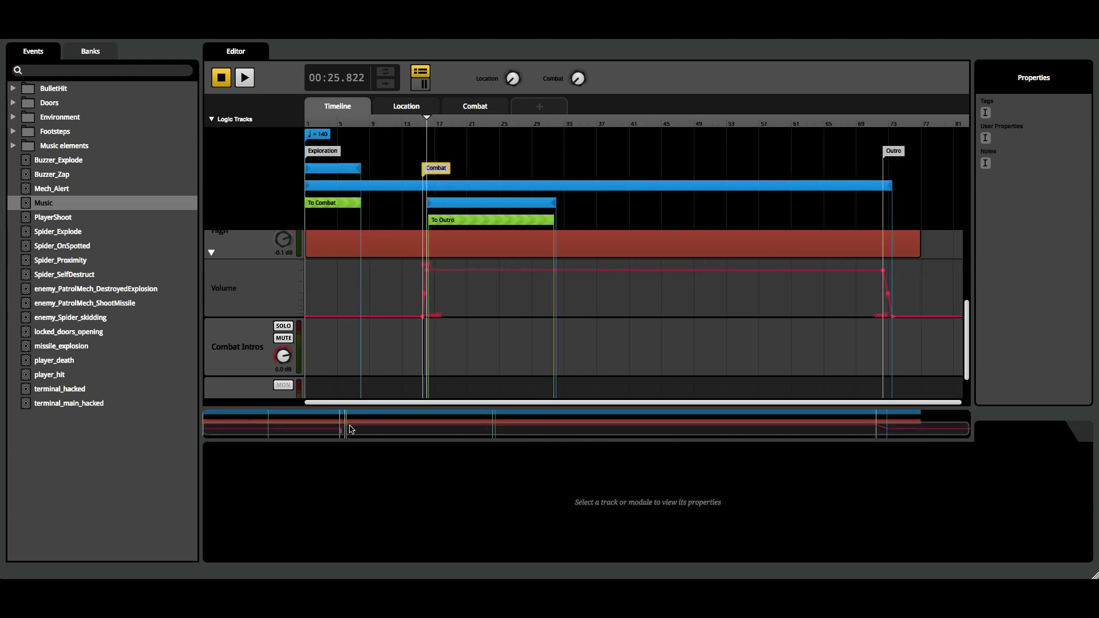
Step: Restart the Music event from the beginning and raise Combat to trigger the combat section
click(220, 78)
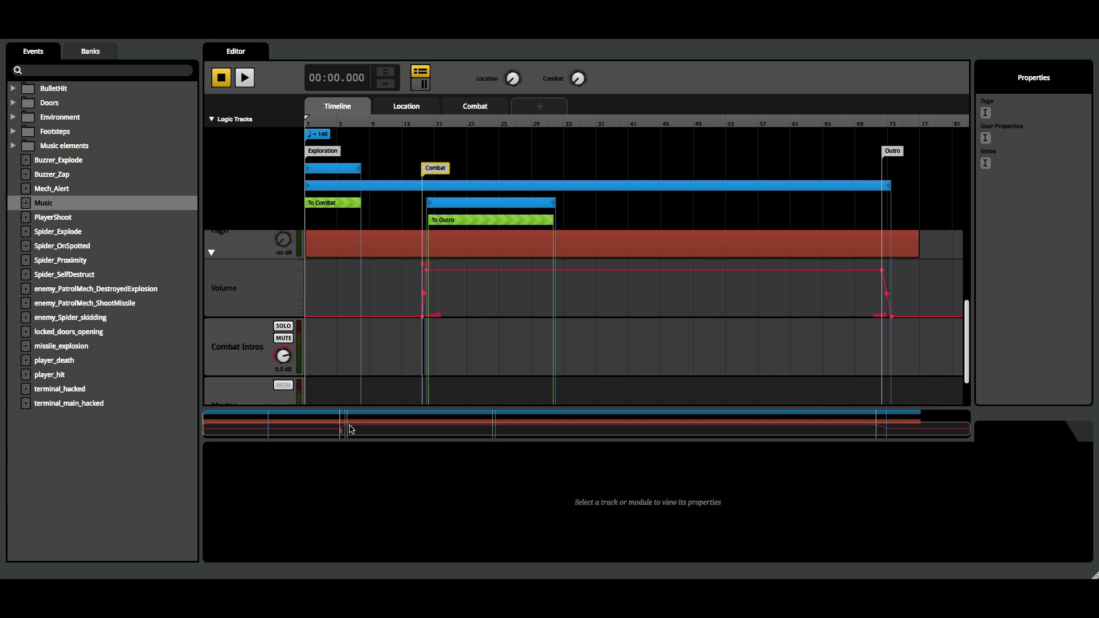
click(245, 78)
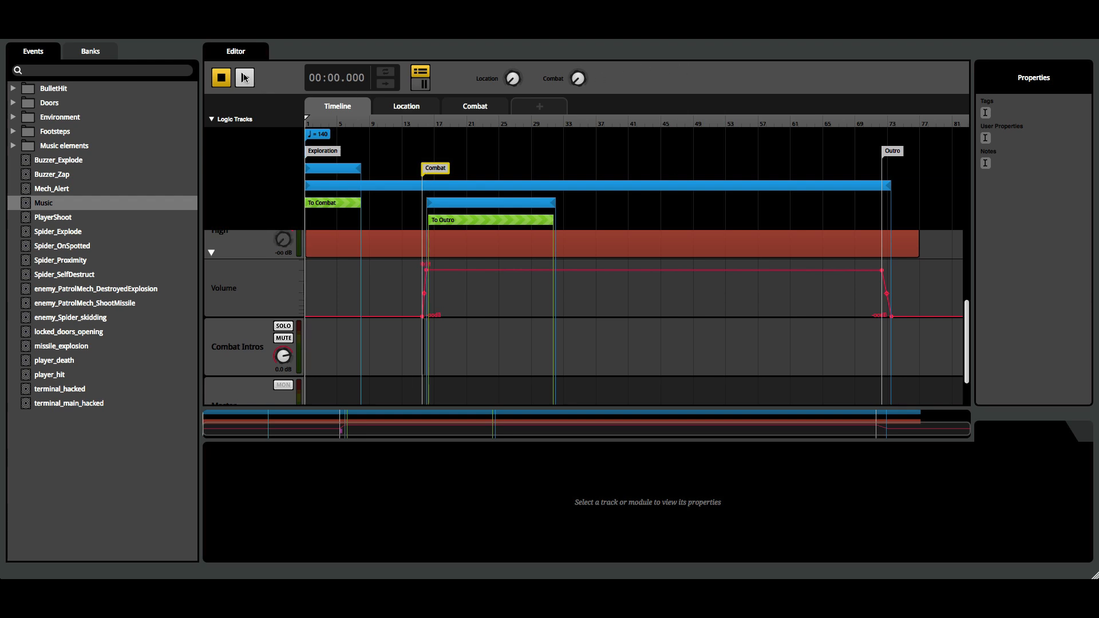
click(245, 77)
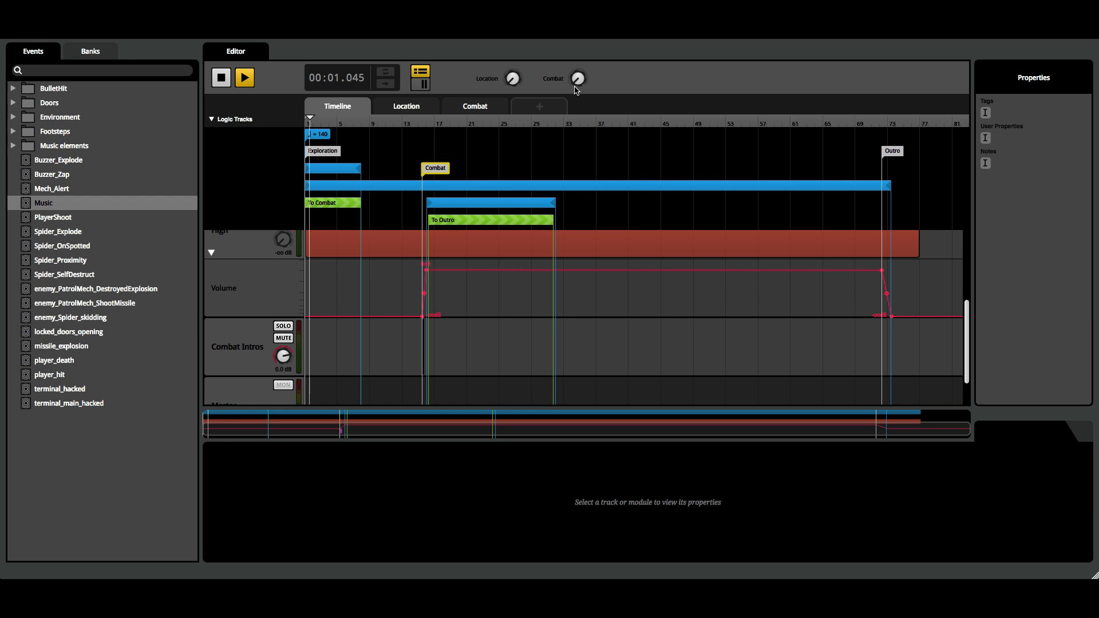
click(245, 78)
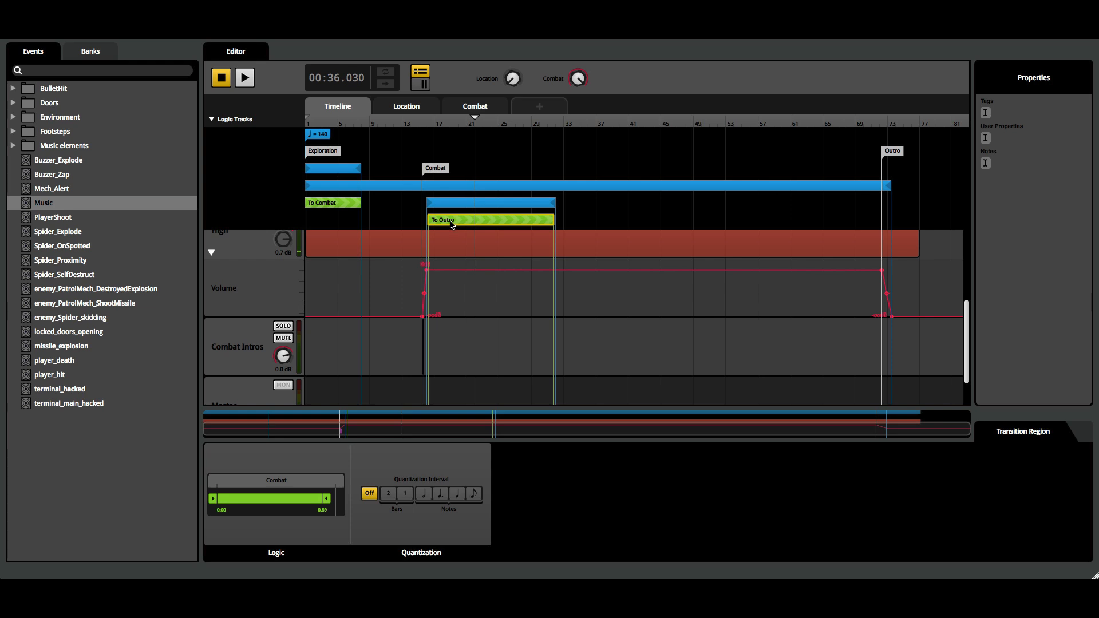
Step: Check the High layer's volume fade-out after the Outro marker, then select the Exploration loop region
click(892, 151)
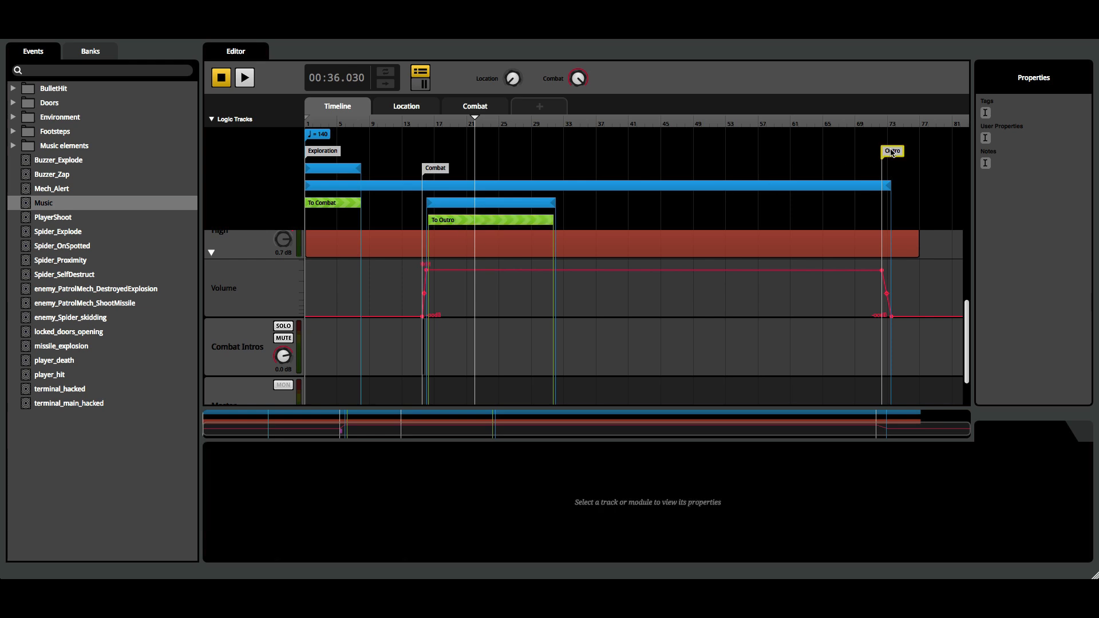
click(490, 220)
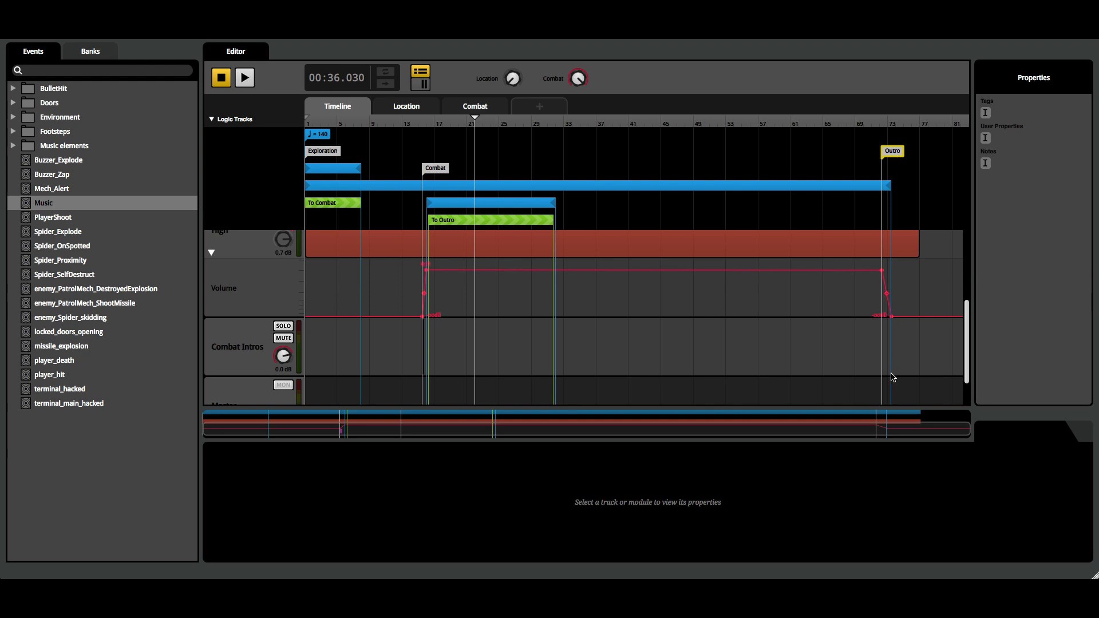
mouse_move(883, 429)
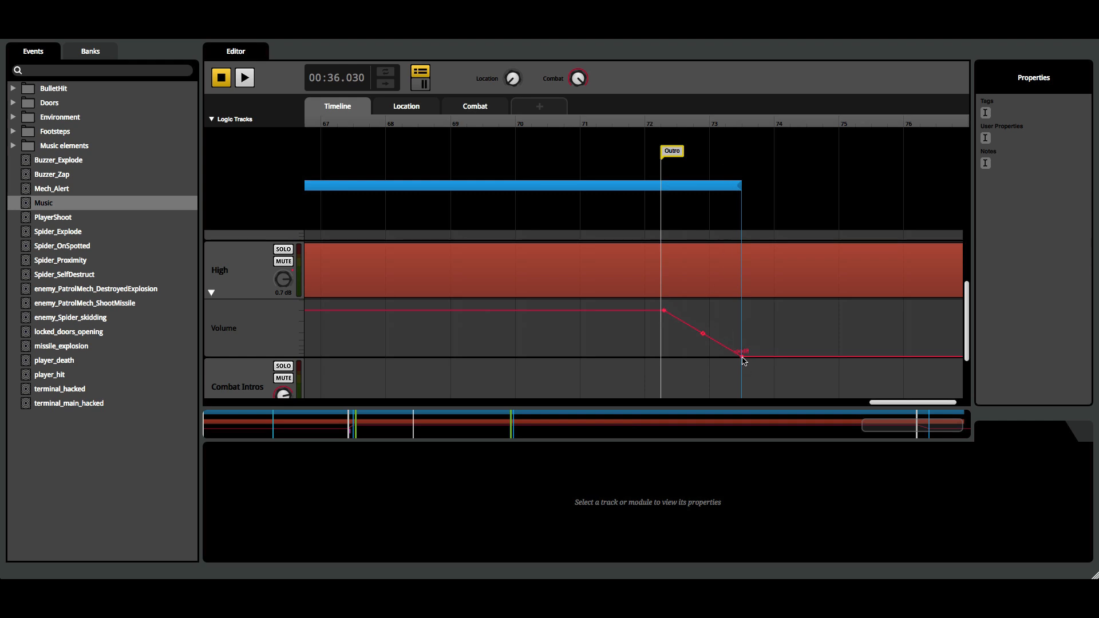
mouse_move(684, 194)
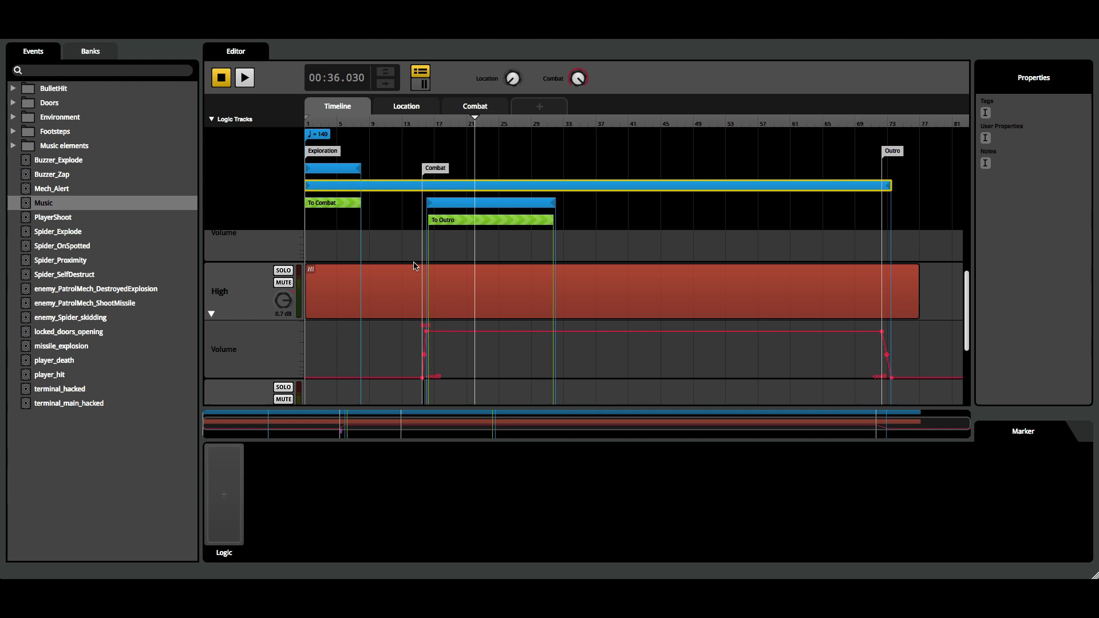
click(329, 169)
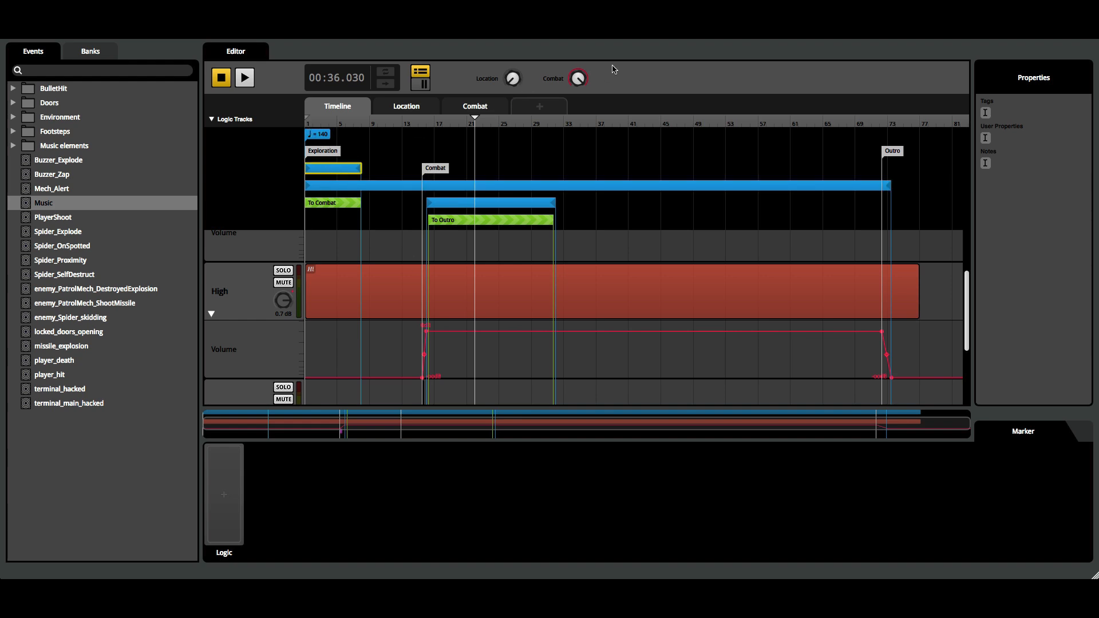
Step: Reset the playhead and replay the Music event with Combat at zero
click(220, 78)
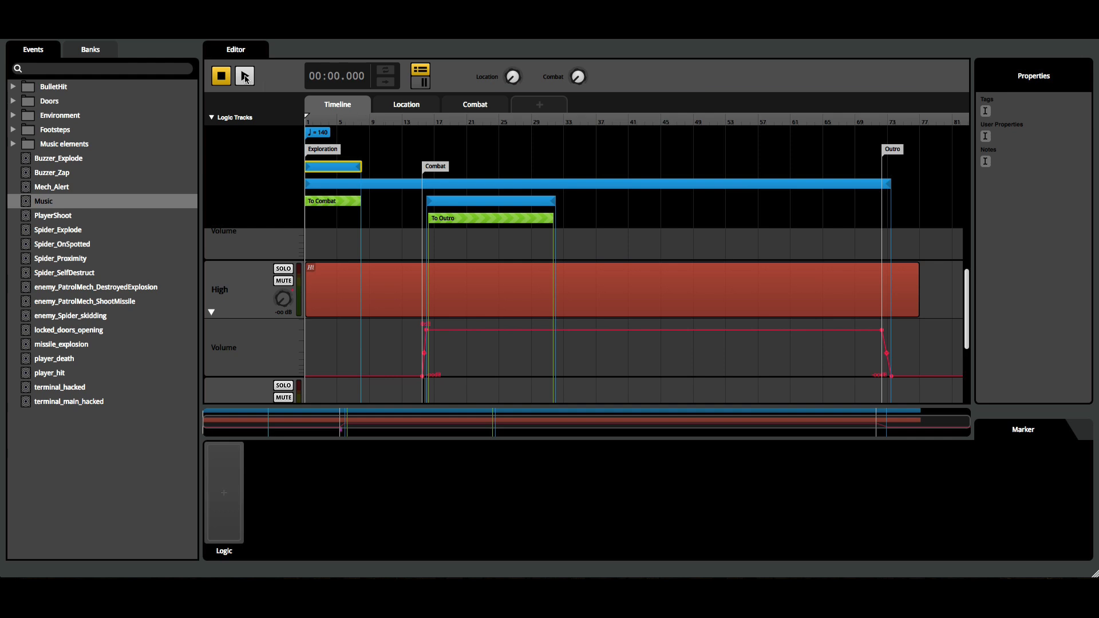
click(245, 76)
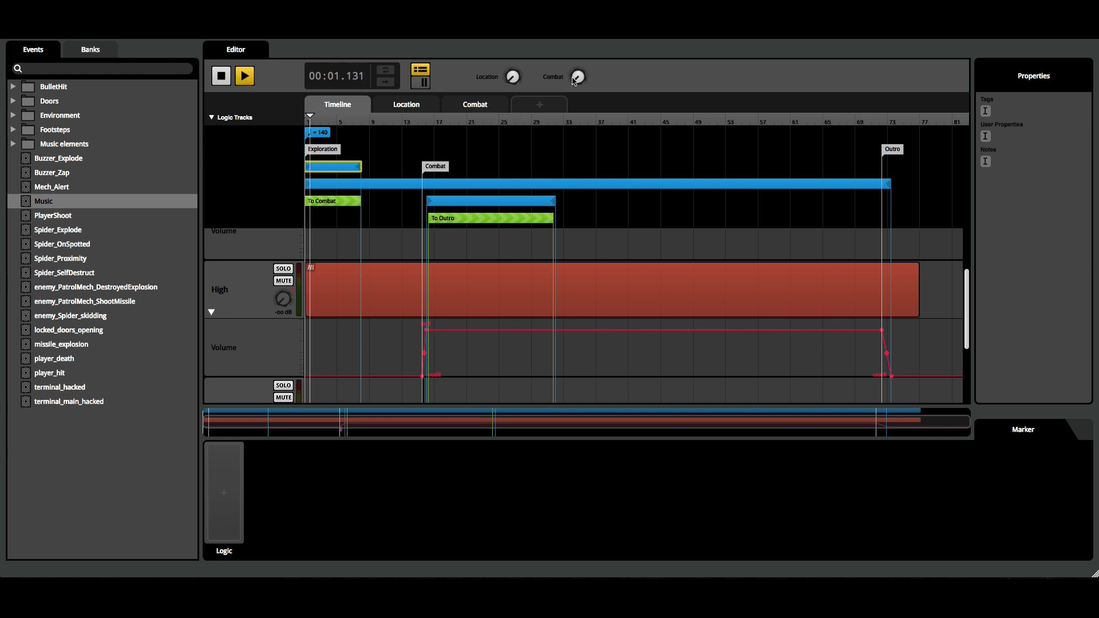